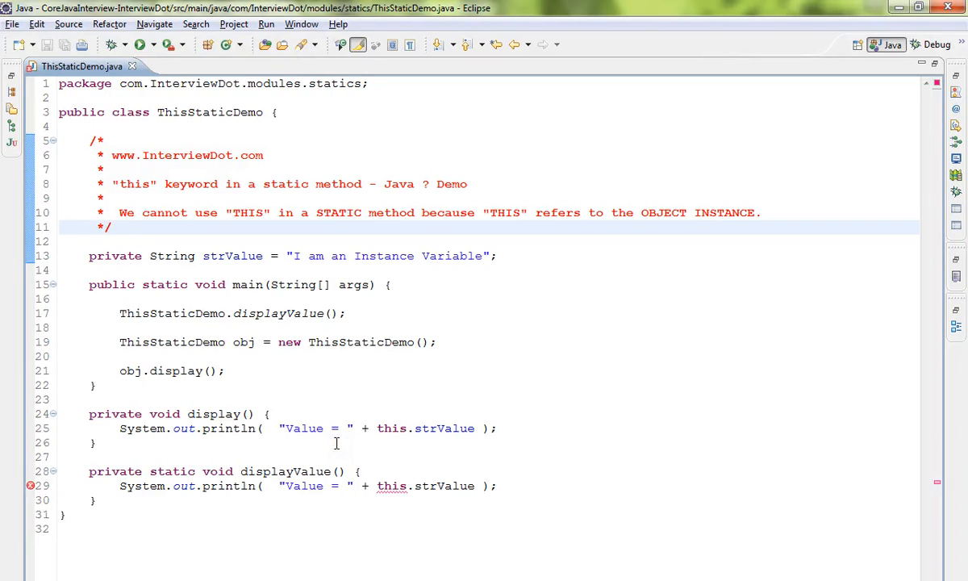
{"action": "mouse_move", "coordinate": [187, 189]}
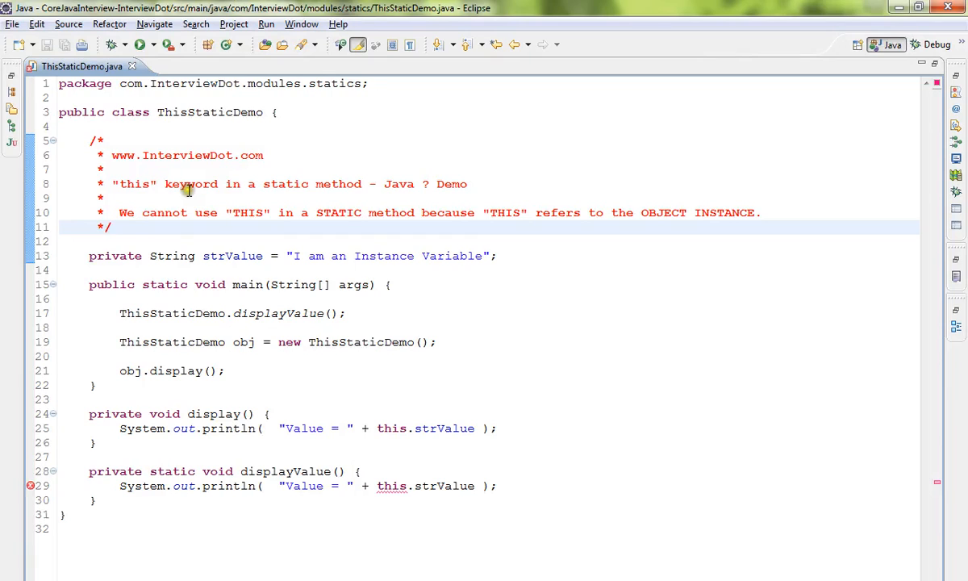
{"action": "mouse_move", "coordinate": [256, 184]}
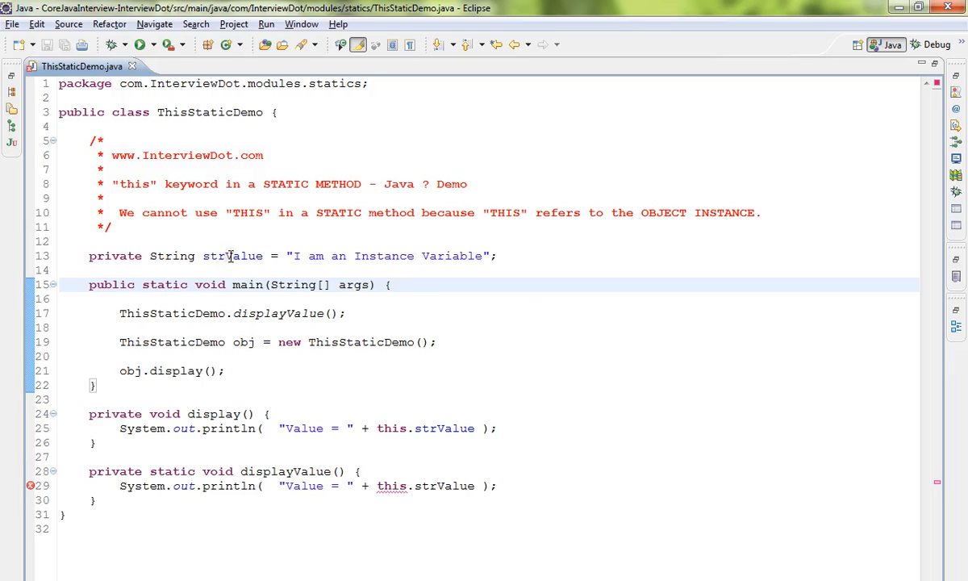
{"action": "double_click", "coordinate": [233, 255]}
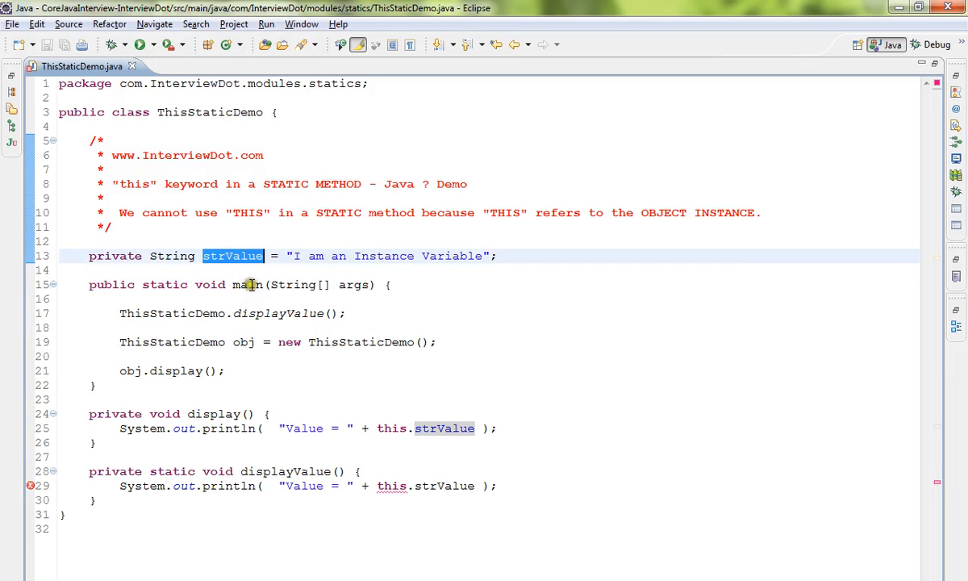
{"action": "mouse_move", "coordinate": [216, 420]}
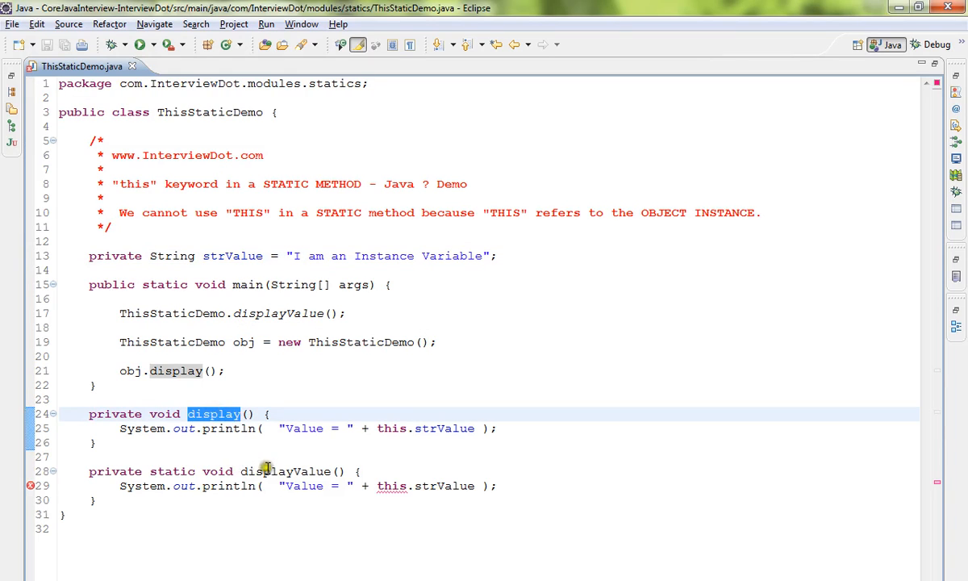
{"action": "left_click", "coordinate": [314, 429]}
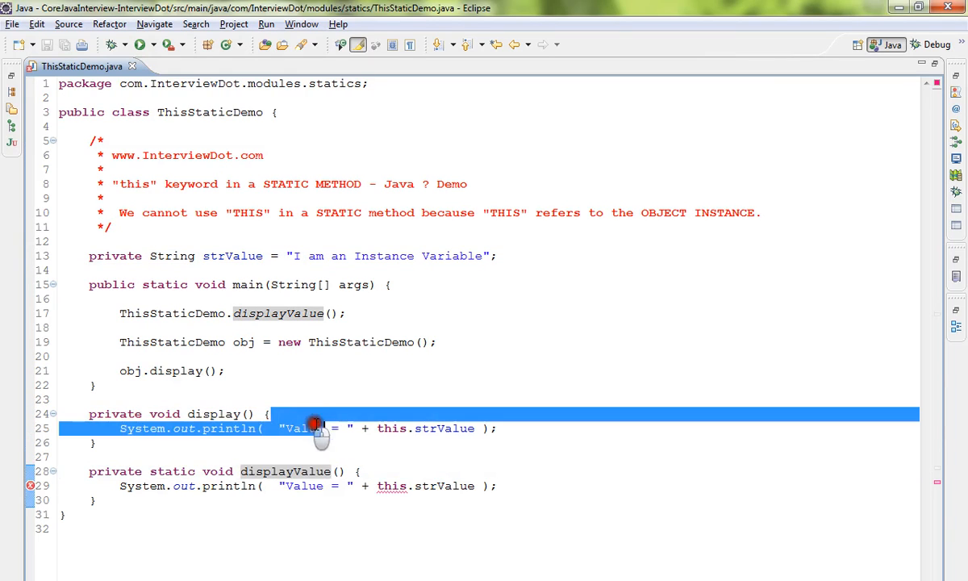
{"action": "left_click", "coordinate": [486, 429]}
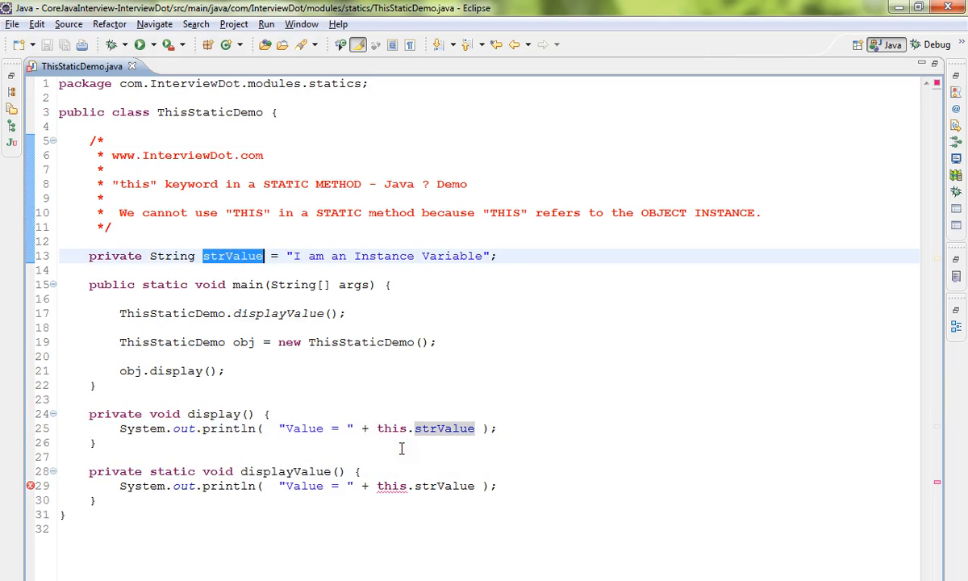
{"action": "double_click", "coordinate": [390, 429]}
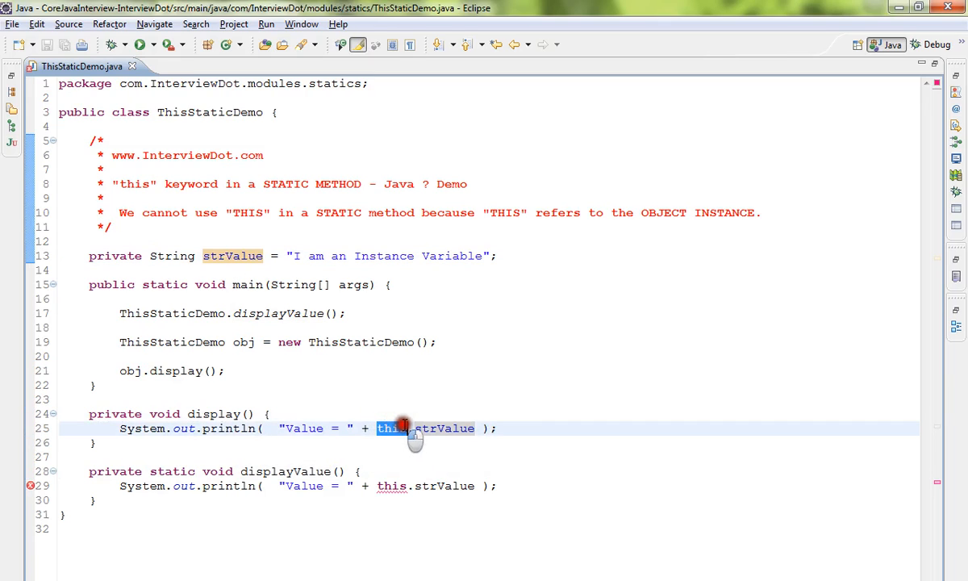
{"action": "mouse_move", "coordinate": [439, 458]}
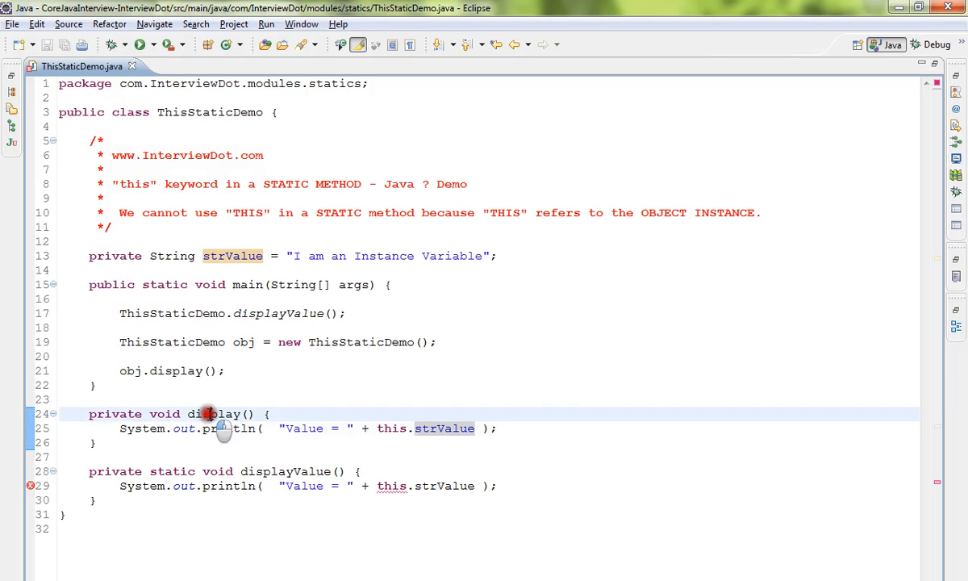
{"action": "double_click", "coordinate": [213, 413]}
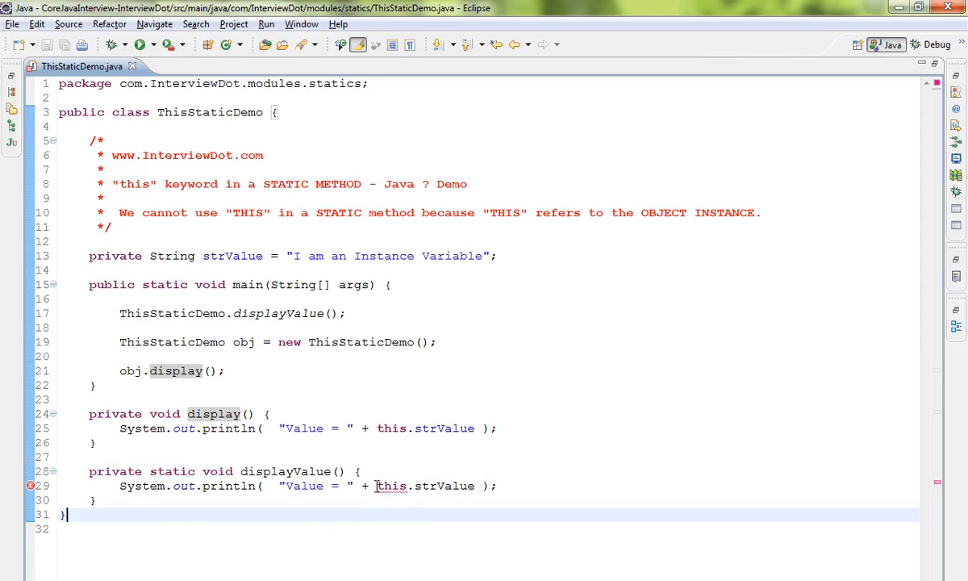
Step: Reveal the 'Cannot use this in a static context' error on this.strValue in static displayValue
{"action": "double_click", "coordinate": [390, 486]}
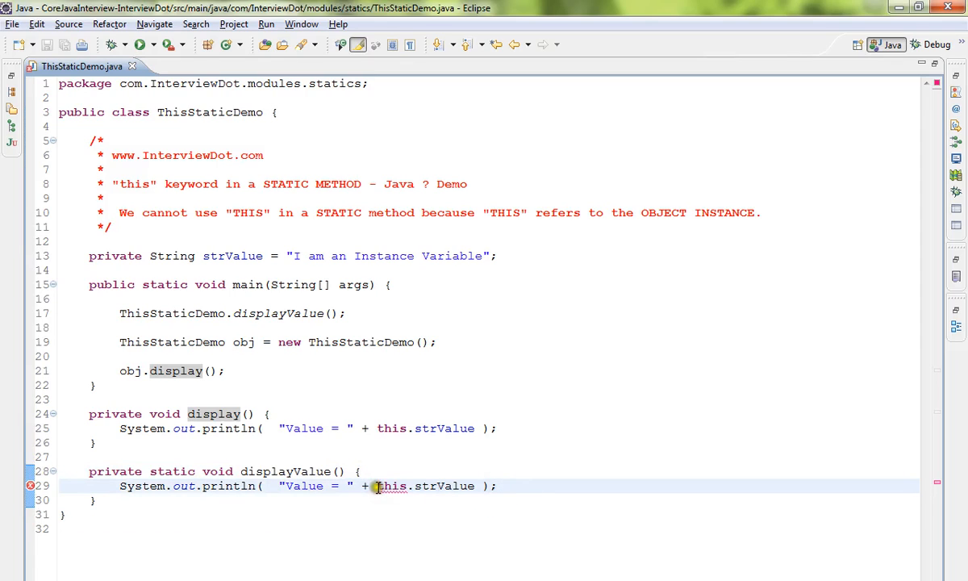
{"action": "mouse_move", "coordinate": [393, 484]}
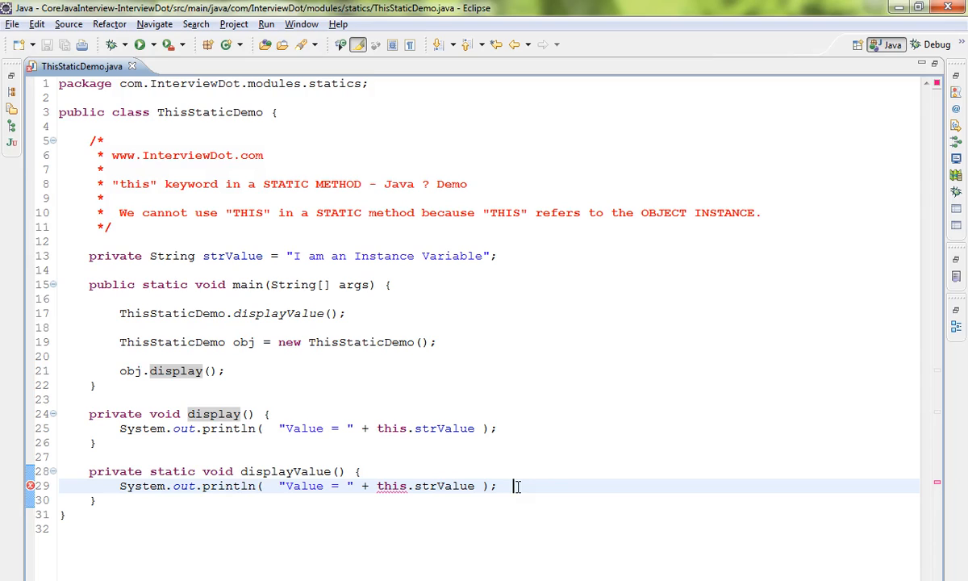
{"action": "mouse_move", "coordinate": [448, 490]}
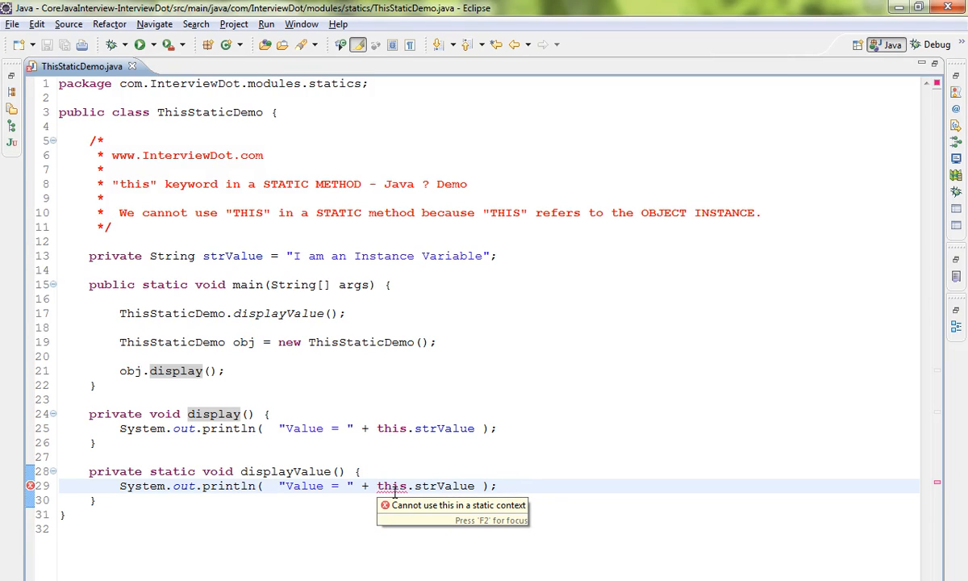
{"action": "left_click", "coordinate": [514, 484]}
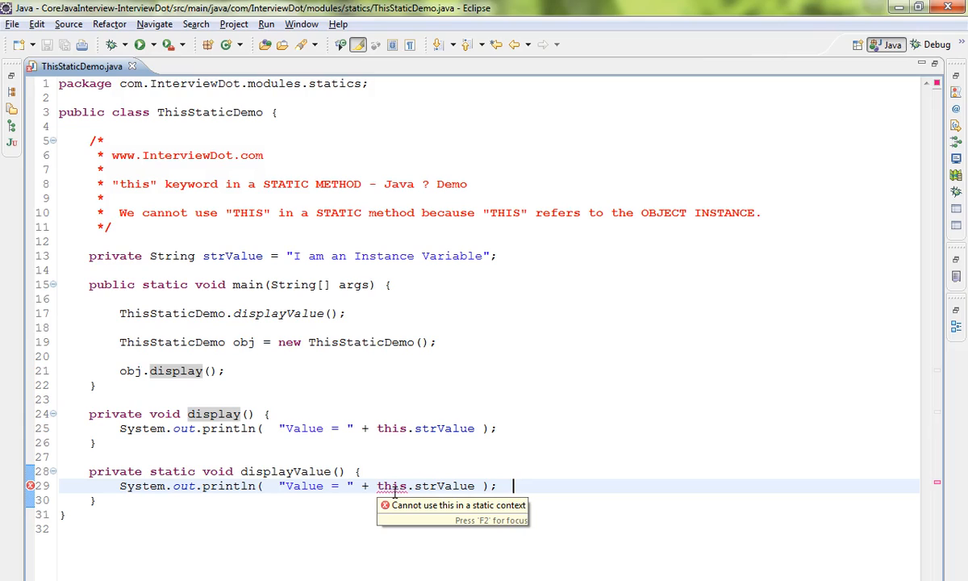